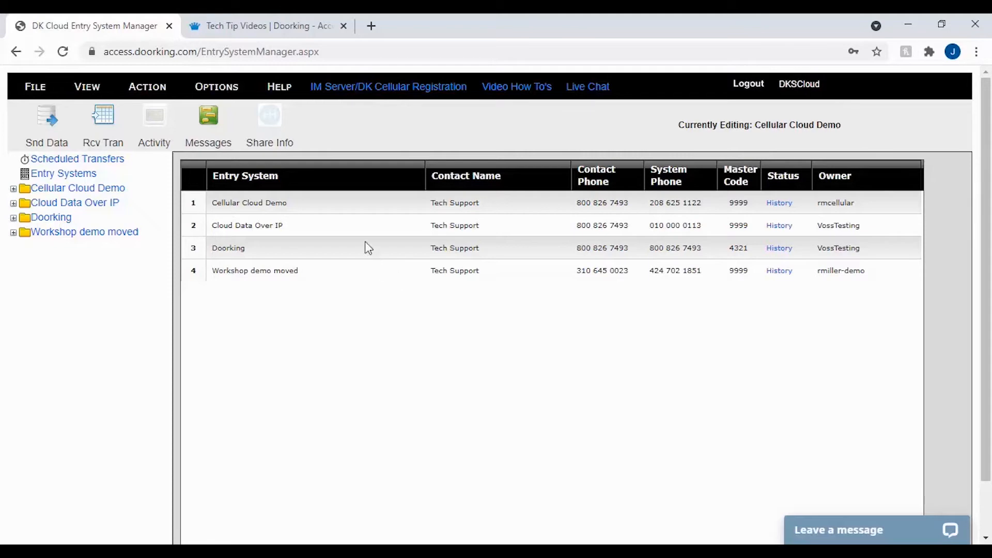
mouse_move(278, 140)
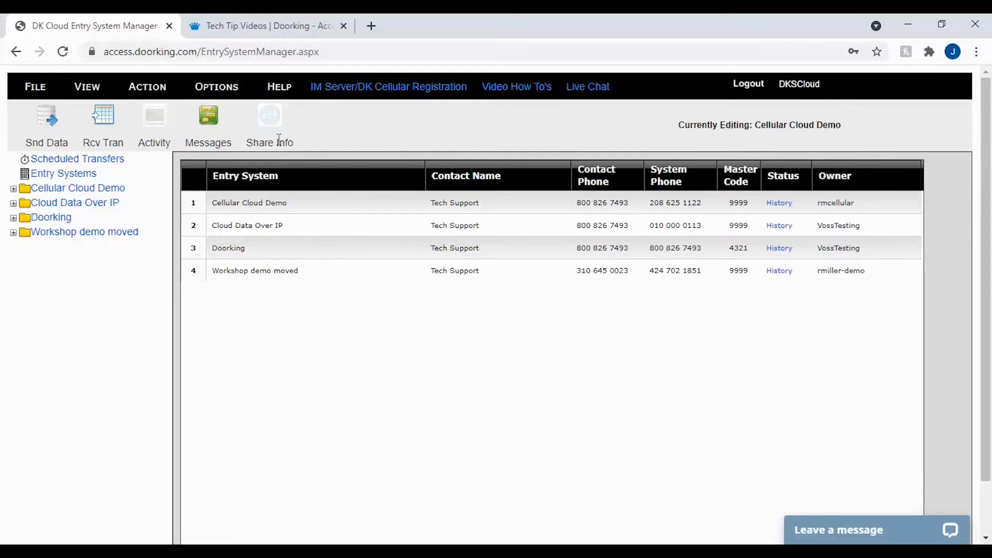
- Switch to the DoorKing Tech Tip Videos page in the browser
left_click(265, 26)
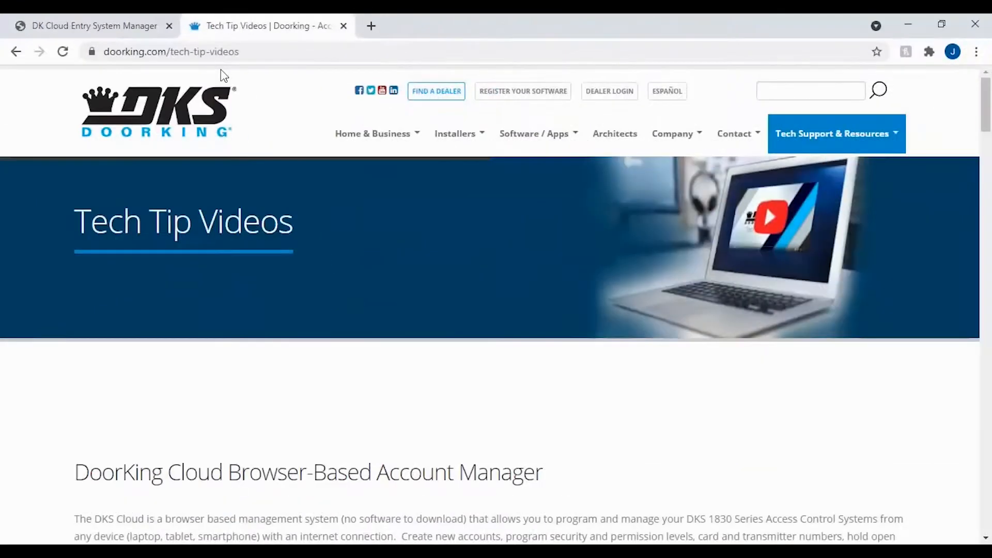
- Scroll down the Tech Tip Videos page to the DoorKing Cloud FAQ video list
scroll("down", 3)
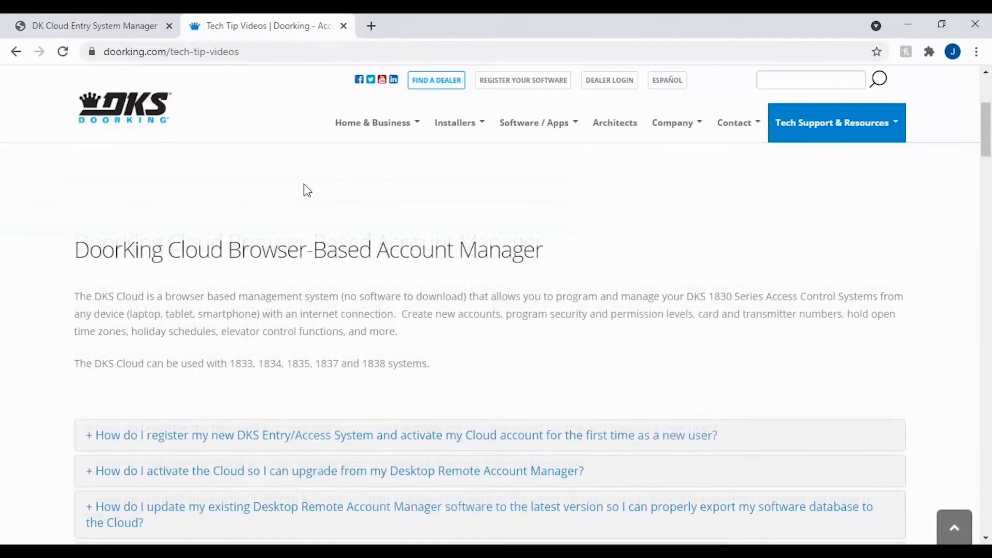
scroll("down", 3)
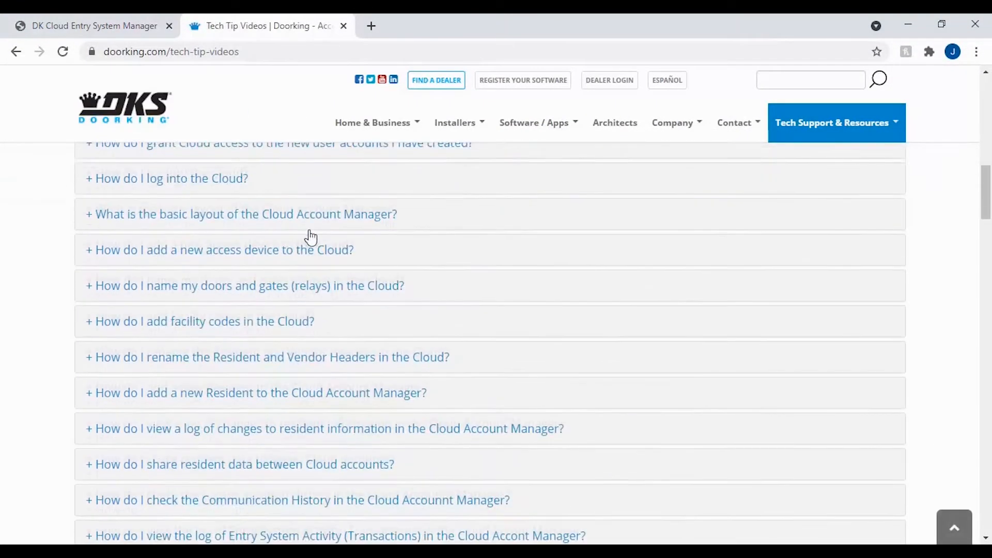
scroll("down", 3)
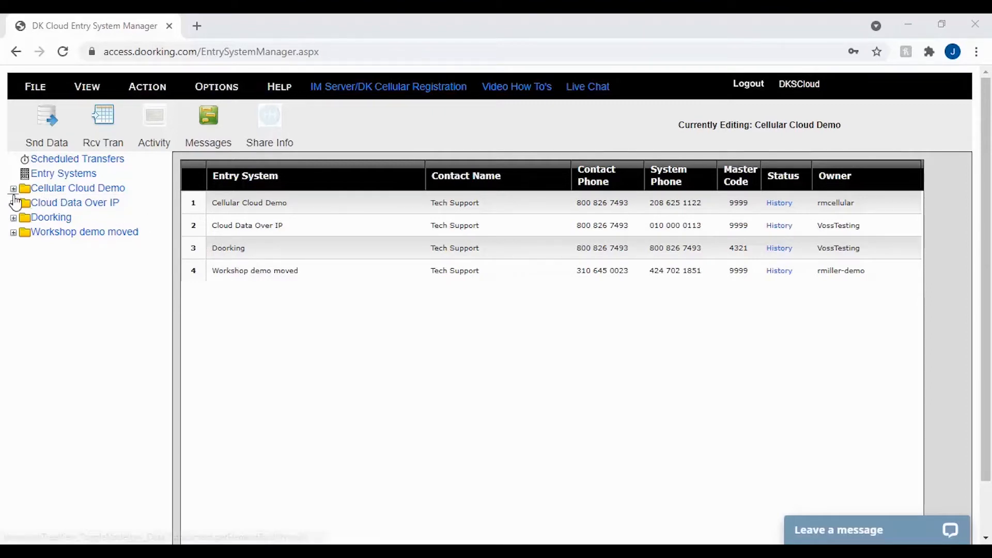
- Show the Transactions log under the Cellular Cloud Demo entry system
left_click(13, 188)
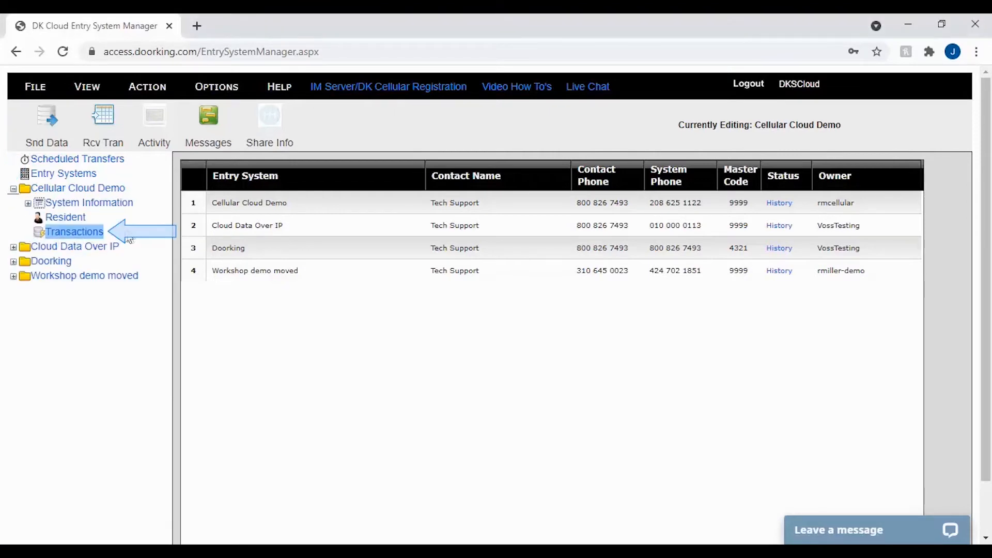
left_click(74, 232)
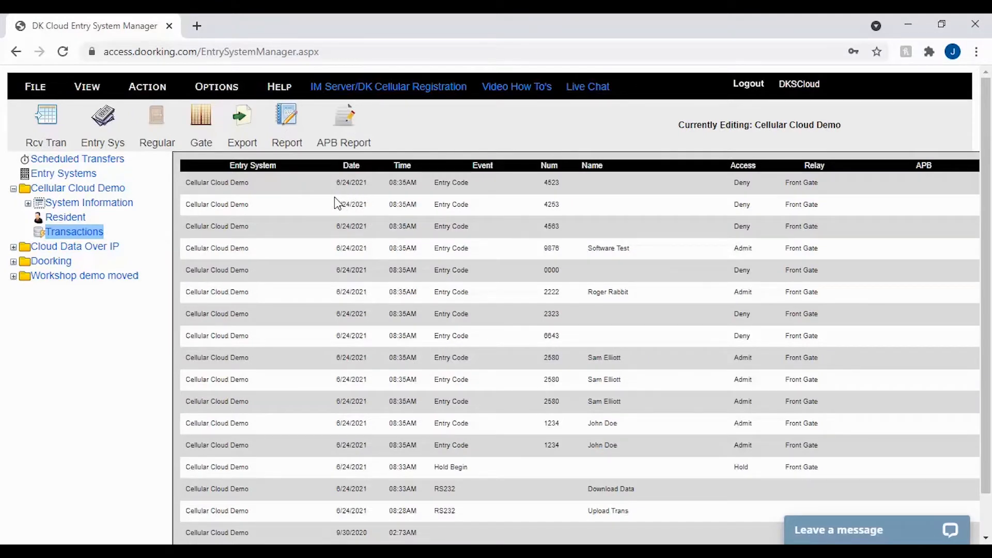
mouse_move(355, 204)
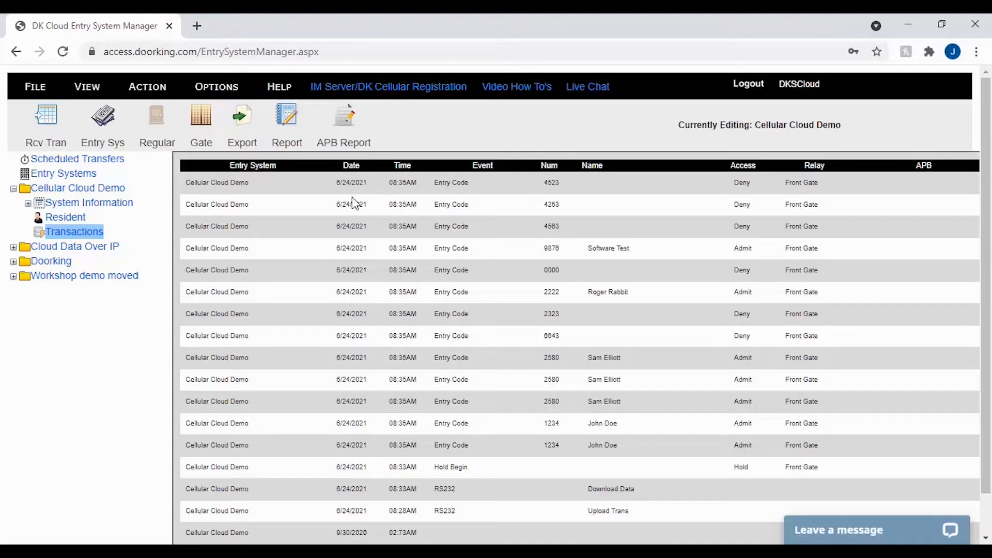
mouse_move(78, 159)
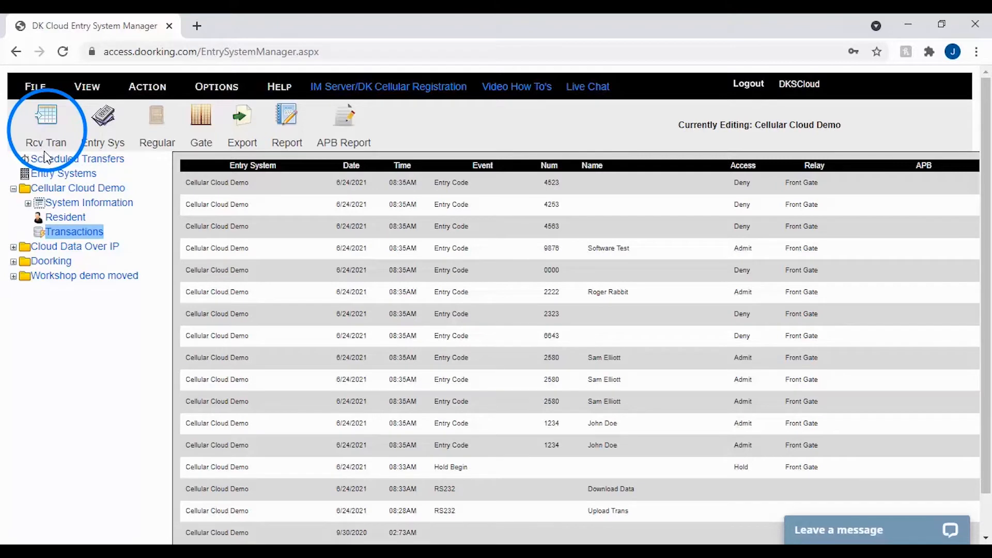
mouse_move(46, 157)
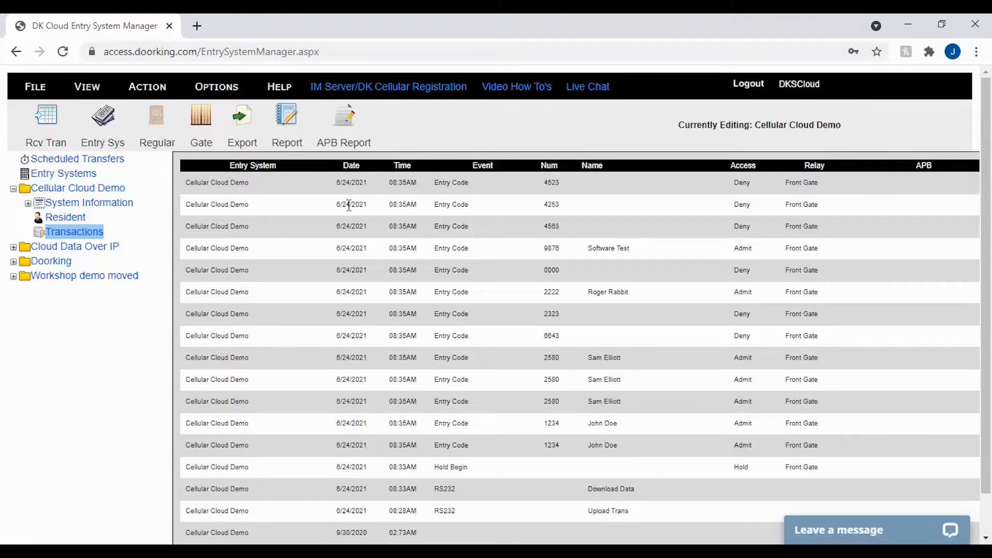
mouse_move(345, 203)
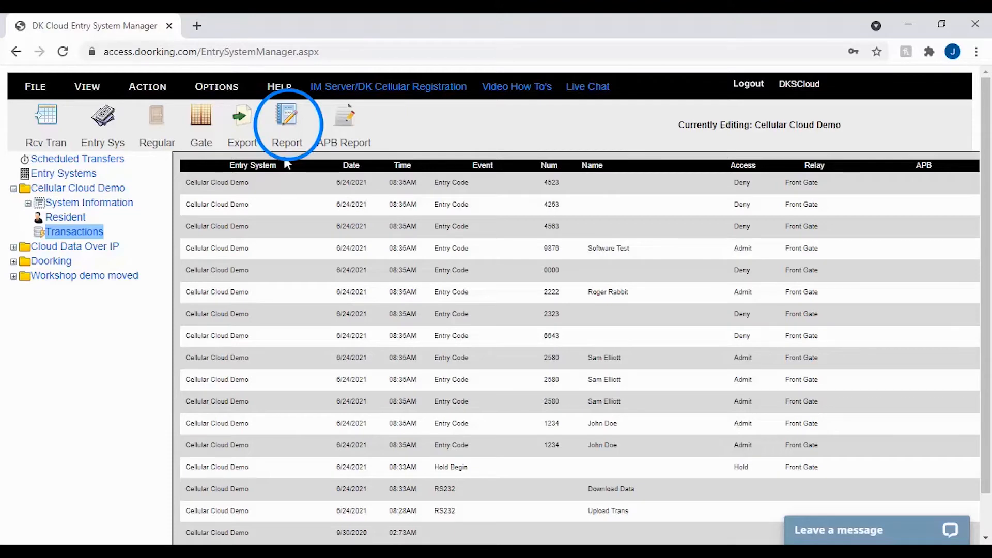
- Launch the Report Generator from the transaction log toolbar
left_click(286, 120)
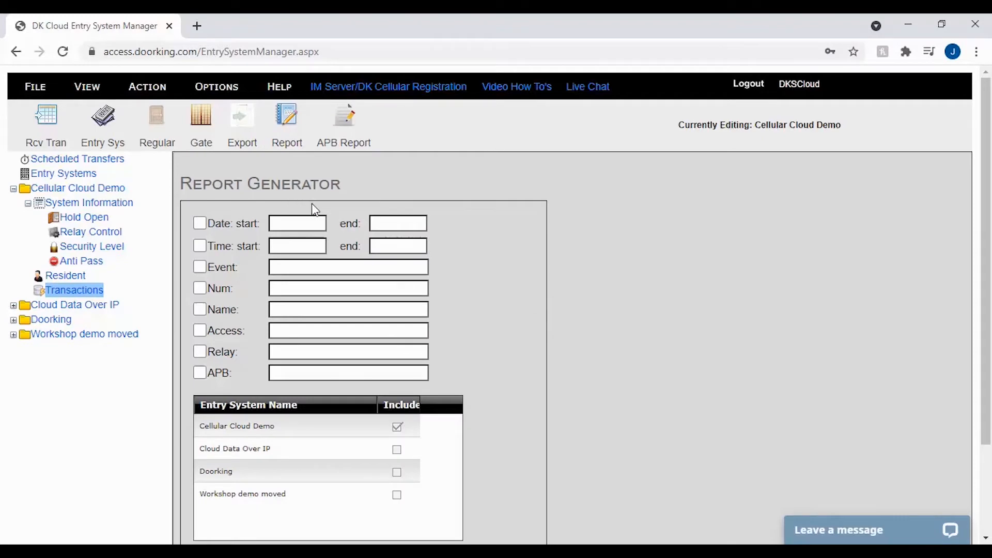
mouse_move(186, 257)
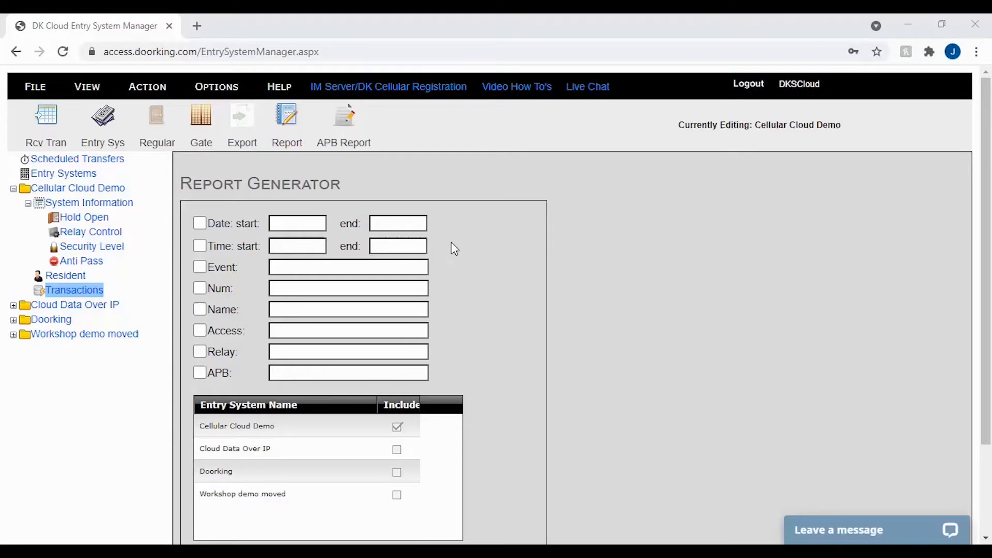
mouse_move(456, 252)
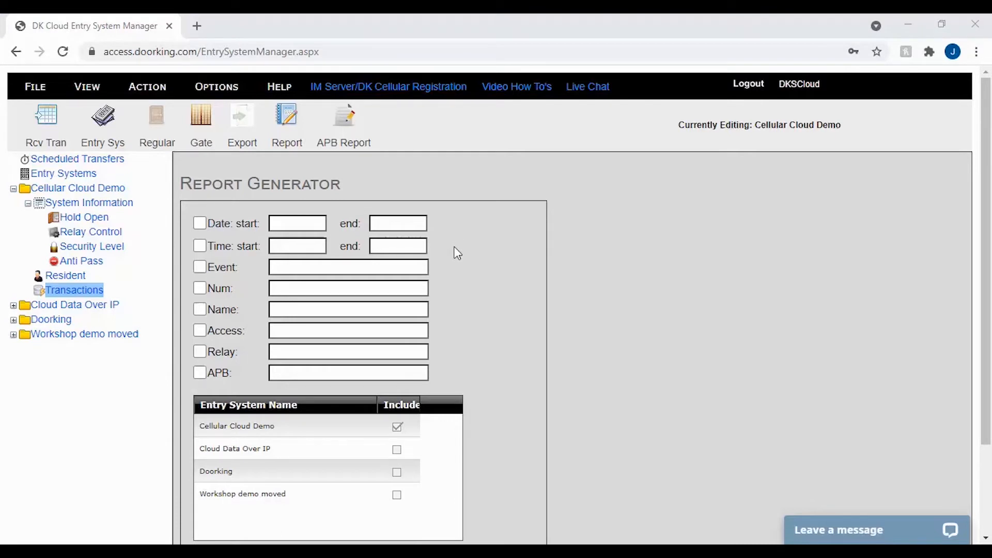
mouse_move(462, 251)
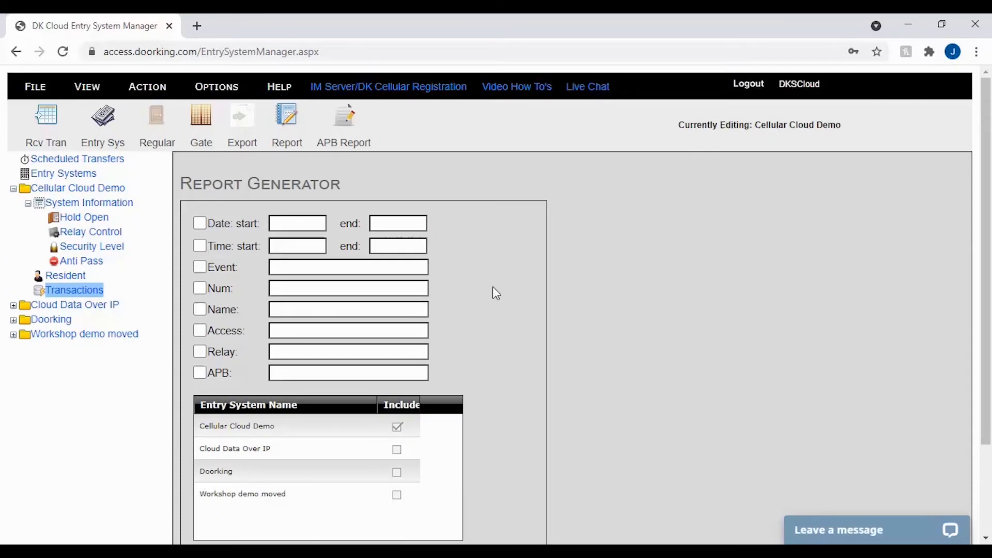
mouse_move(477, 292)
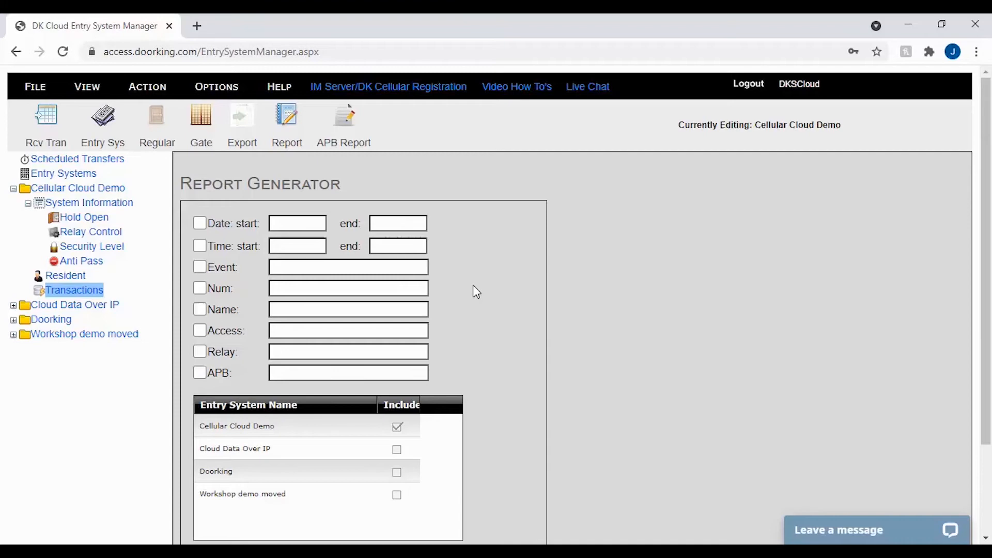
mouse_move(459, 315)
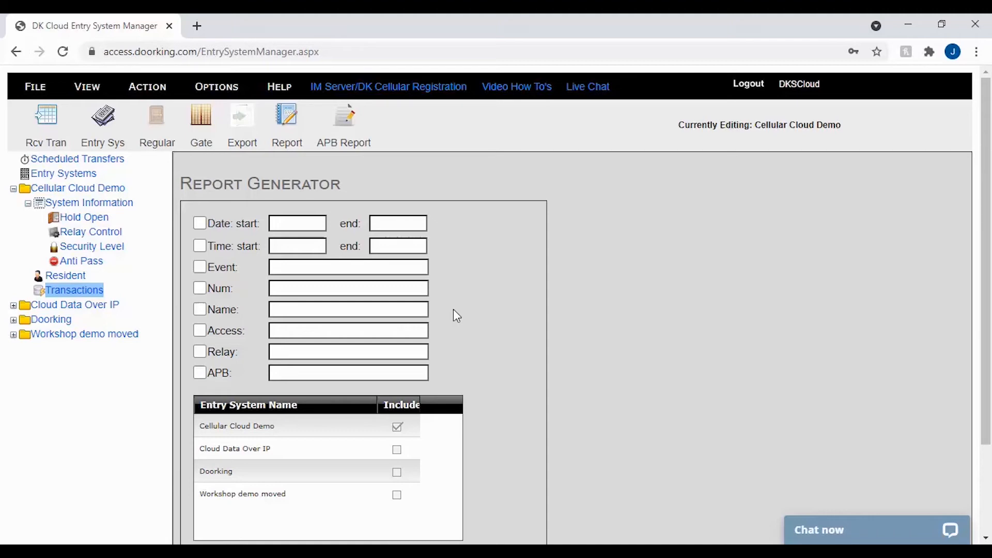
mouse_move(473, 339)
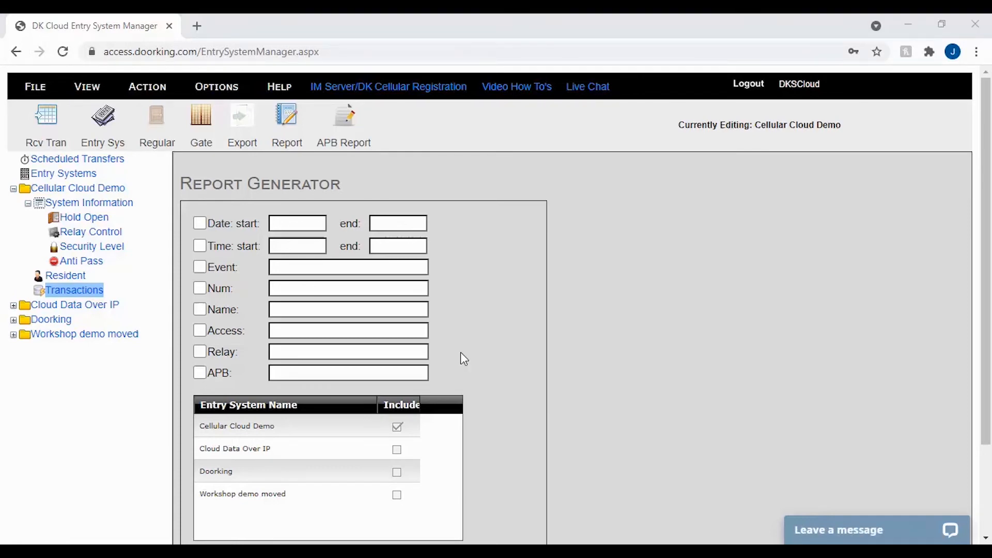
mouse_move(471, 361)
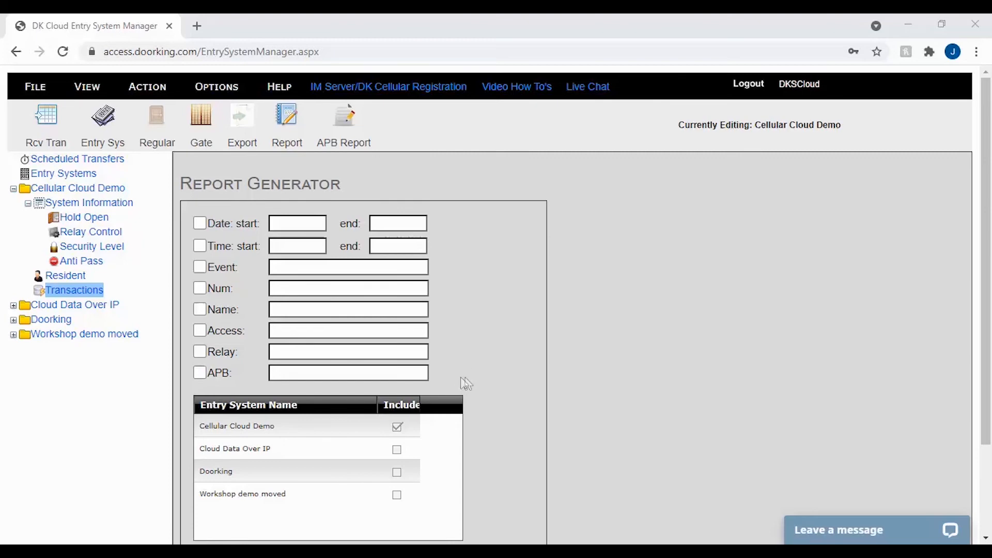
mouse_move(460, 381)
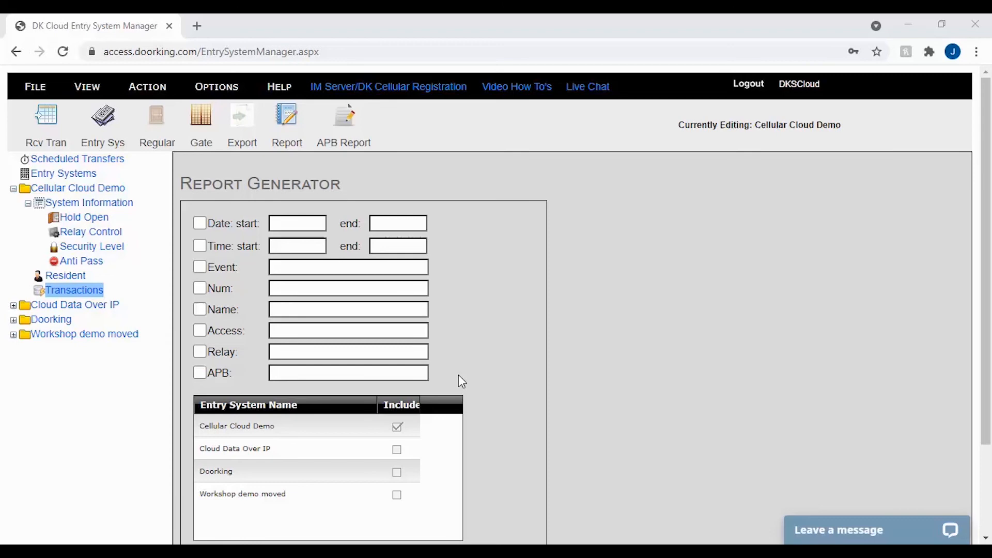
- Generate a report filtered to number 2580 and sorted by Date (Asc)
type("2580")
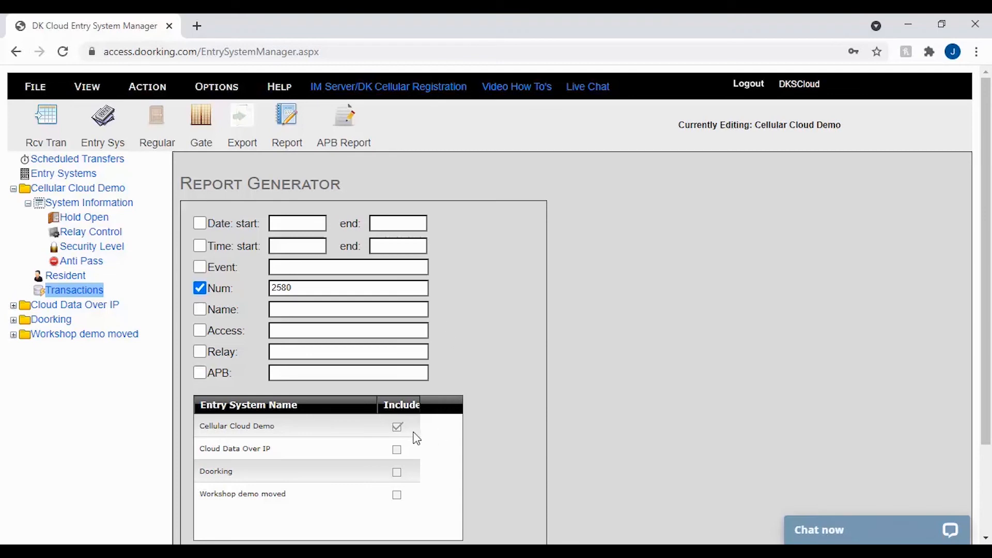
scroll("down", 3)
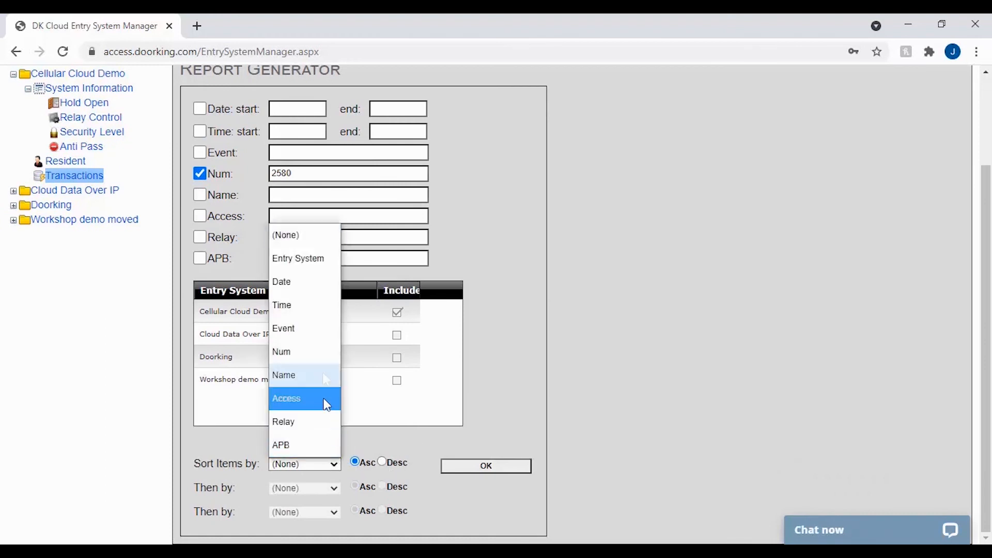
left_click(281, 281)
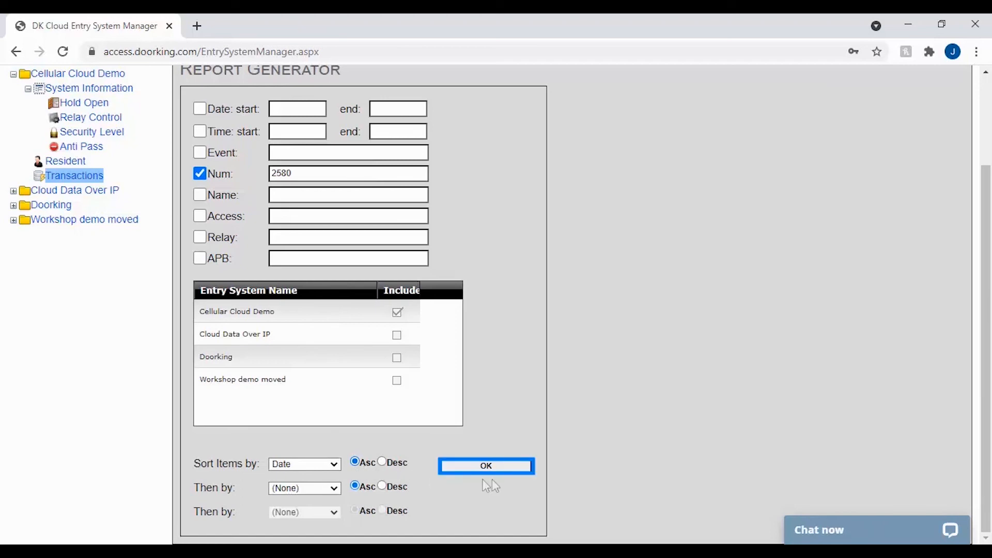
left_click(486, 466)
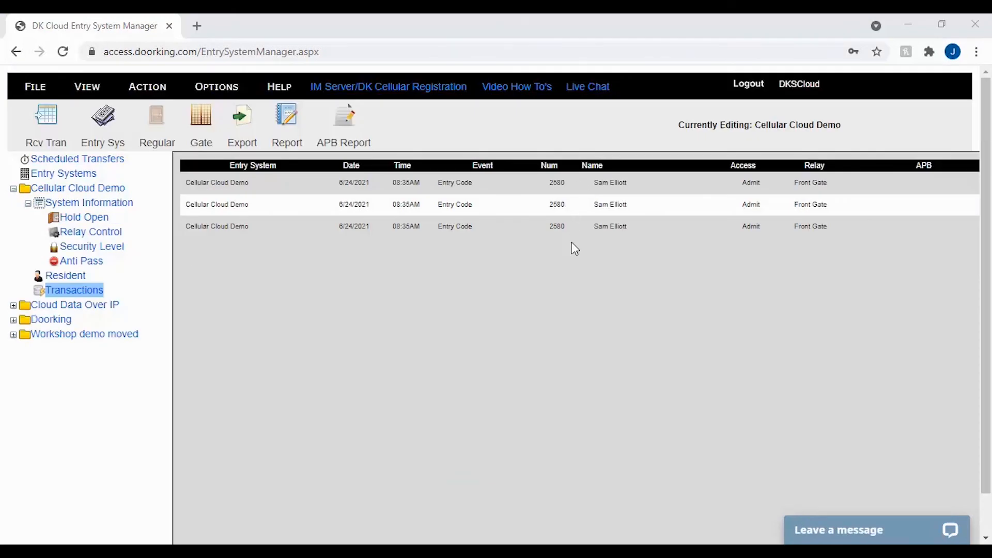
mouse_move(358, 155)
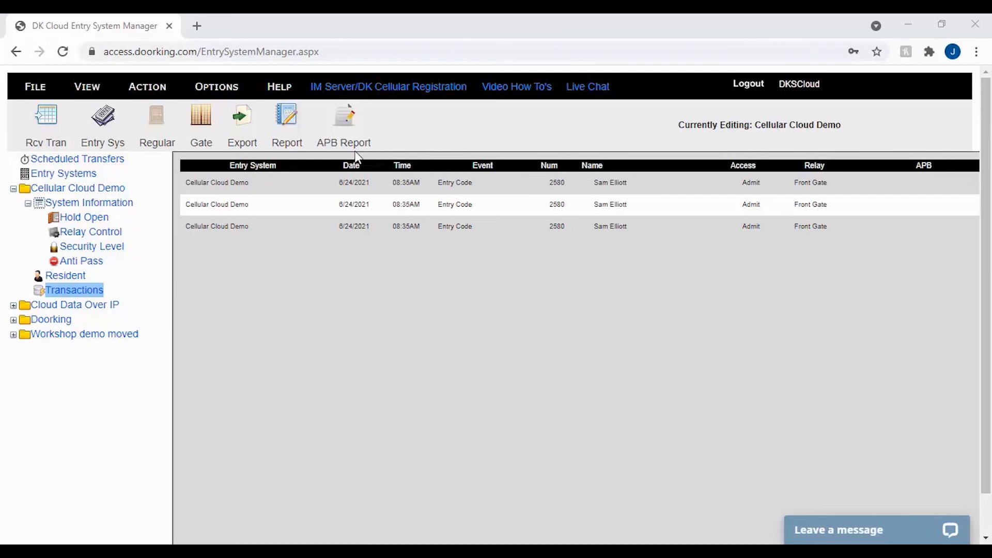
mouse_move(281, 157)
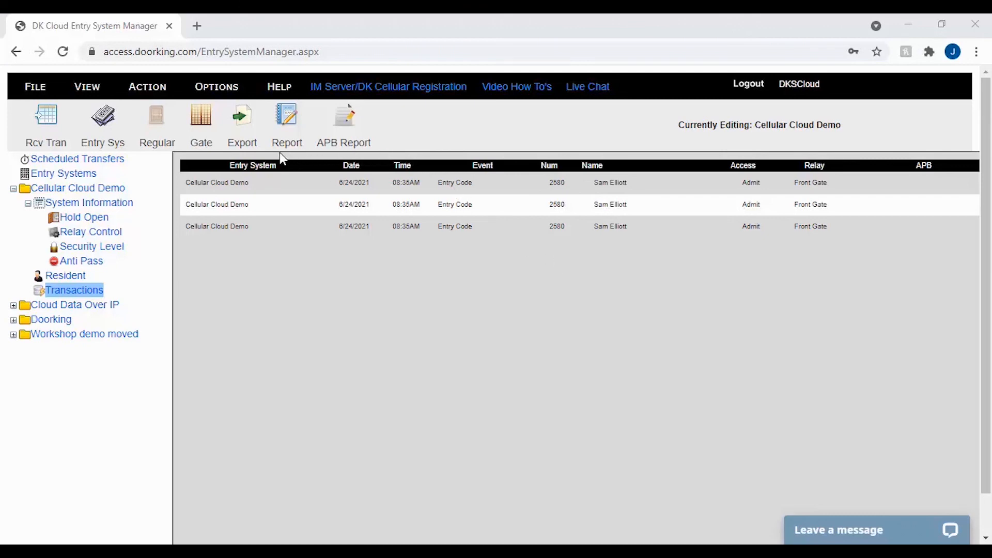
left_click(286, 119)
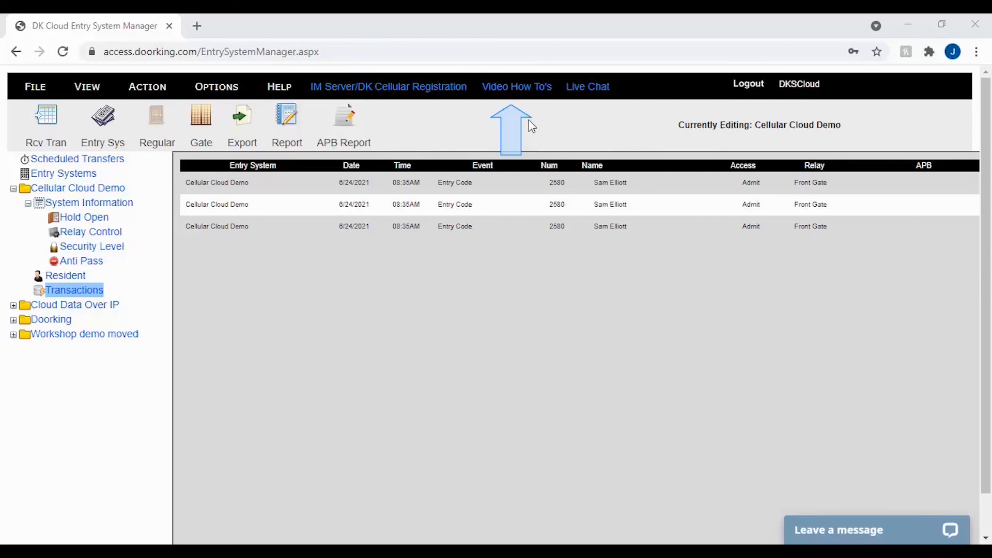
mouse_move(528, 147)
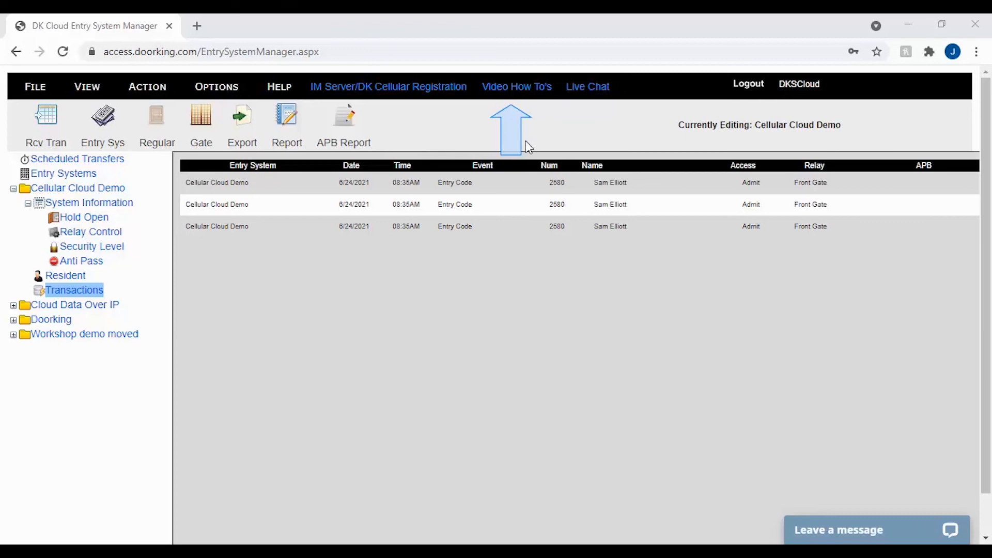